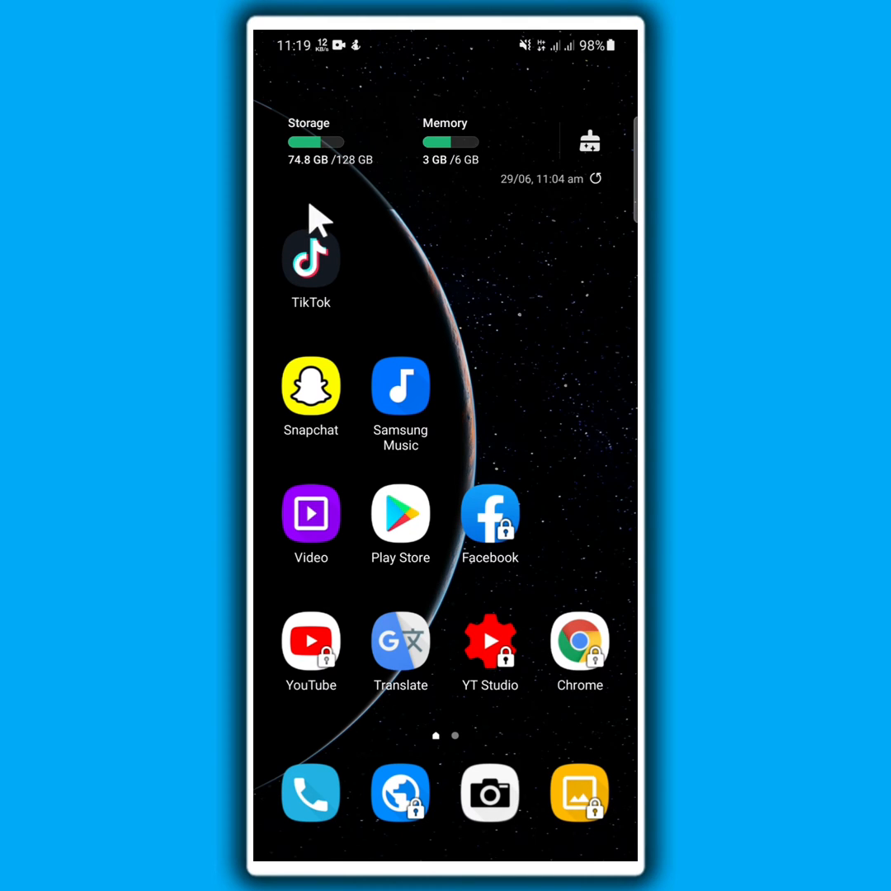
Launch TikTok and go to the account's own profile page.
{"action": "left_click", "coordinate": [310, 250]}
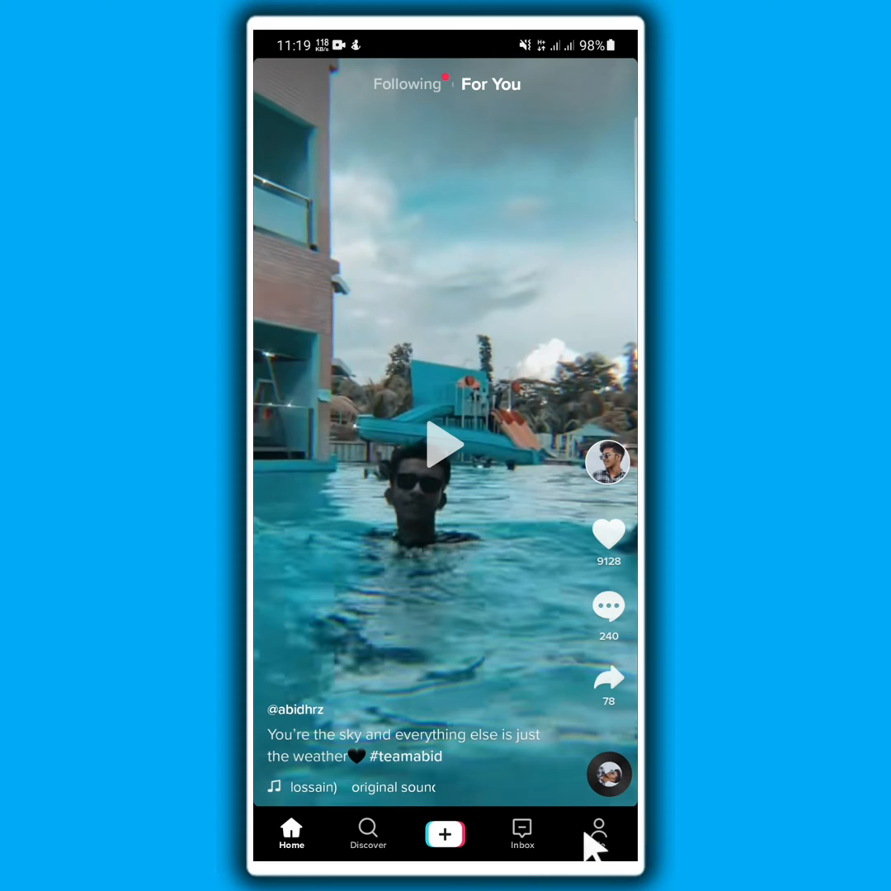
{"action": "left_click", "coordinate": [597, 828]}
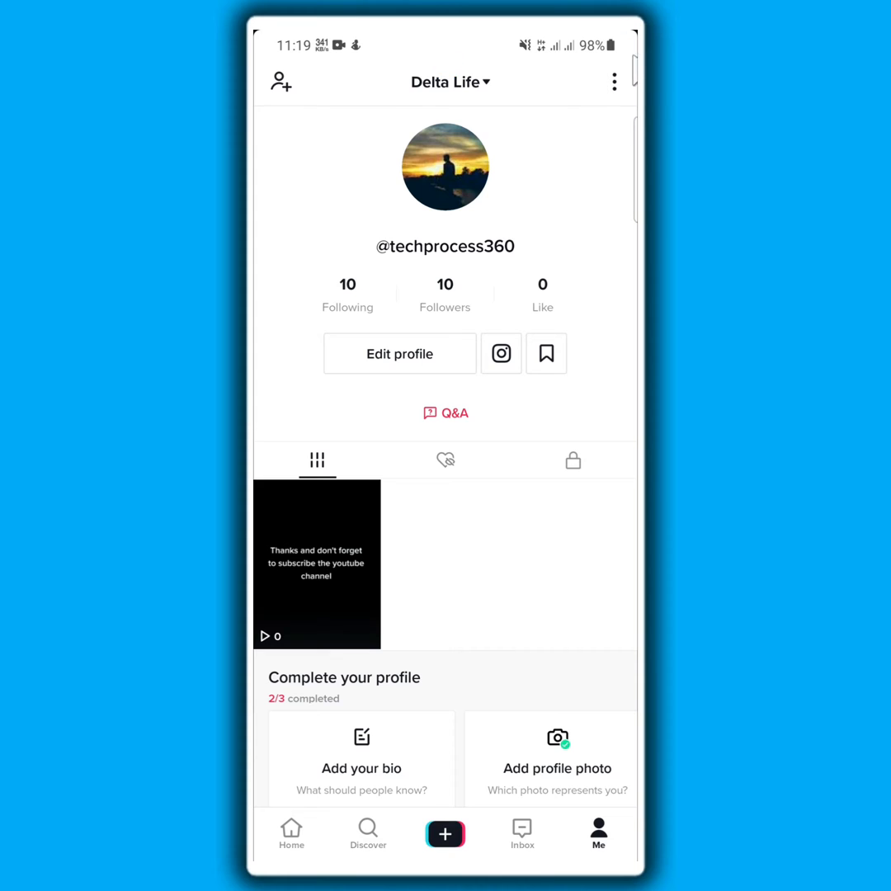
{"action": "mouse_move", "coordinate": [621, 89]}
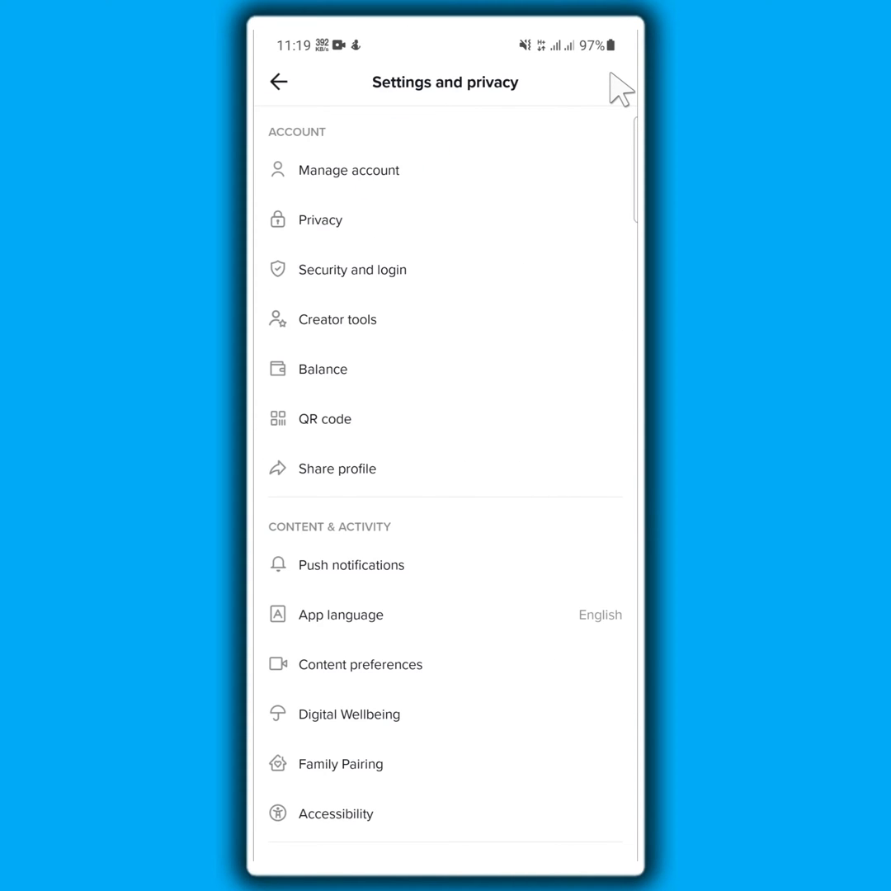
{"action": "mouse_move", "coordinate": [272, 260]}
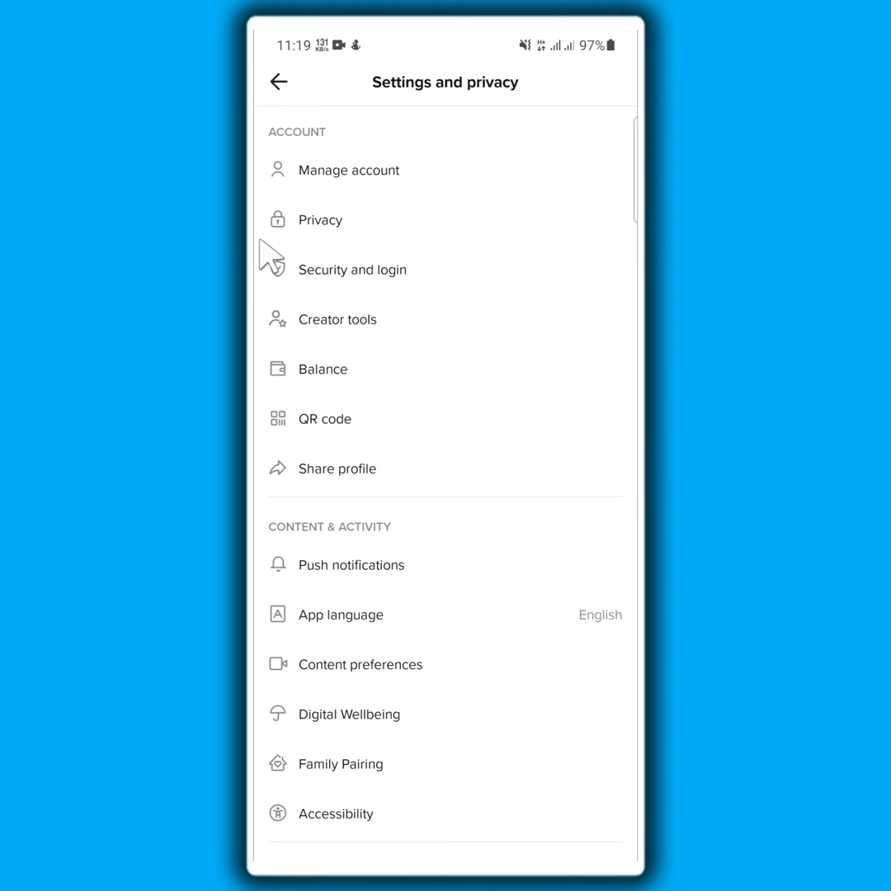
{"action": "mouse_move", "coordinate": [373, 234]}
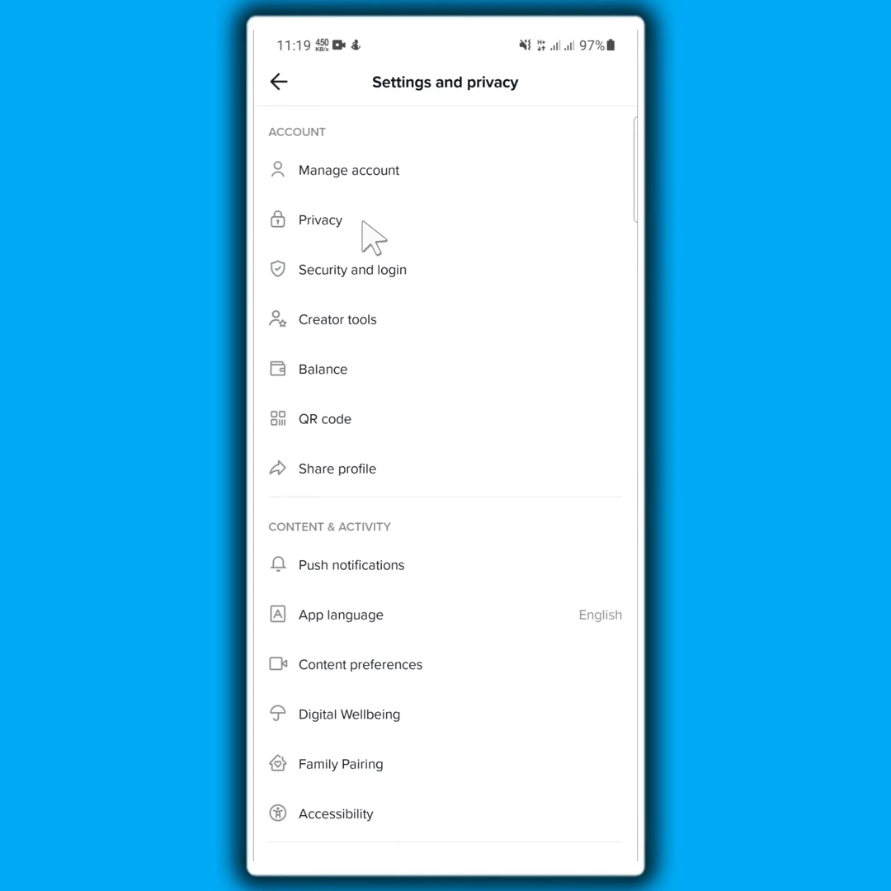
Navigate Privacy → Personalization and data → Download your data to reach the data request page.
{"action": "left_click", "coordinate": [320, 219]}
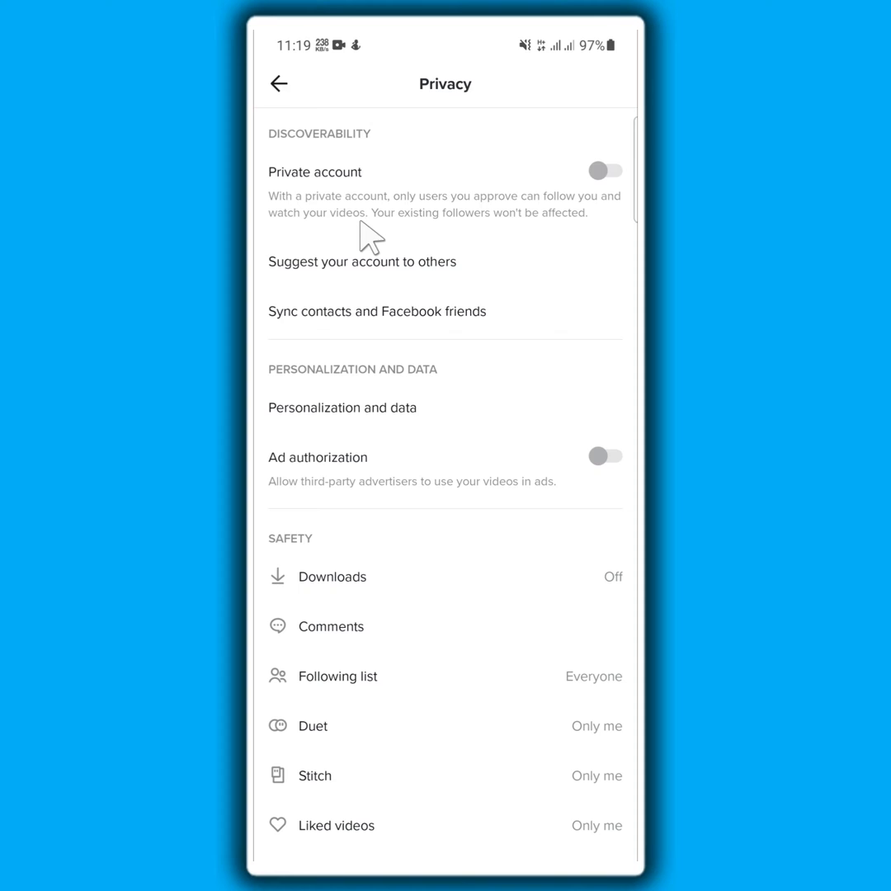
{"action": "mouse_move", "coordinate": [300, 443]}
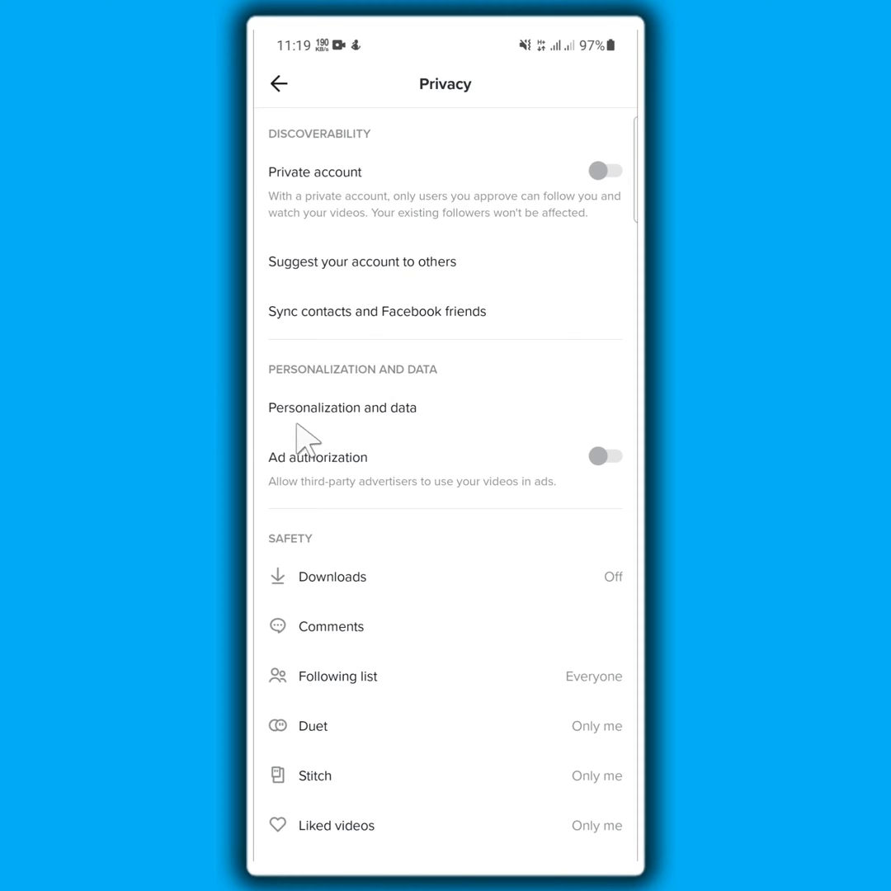
{"action": "mouse_move", "coordinate": [310, 419]}
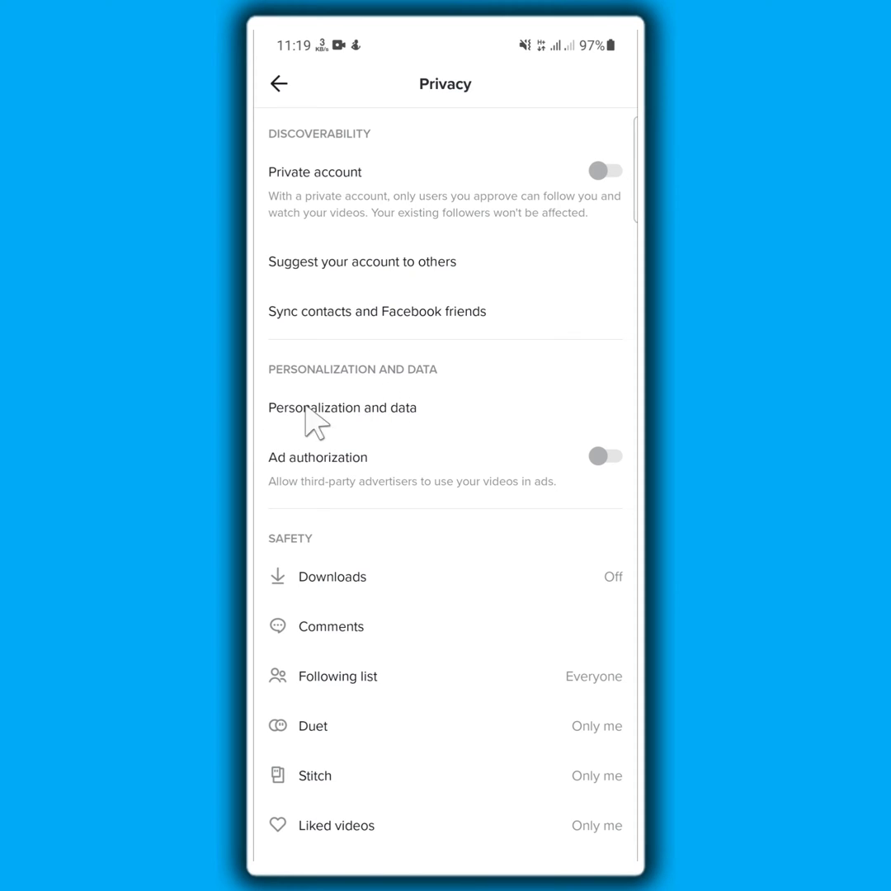
{"action": "left_click", "coordinate": [342, 408]}
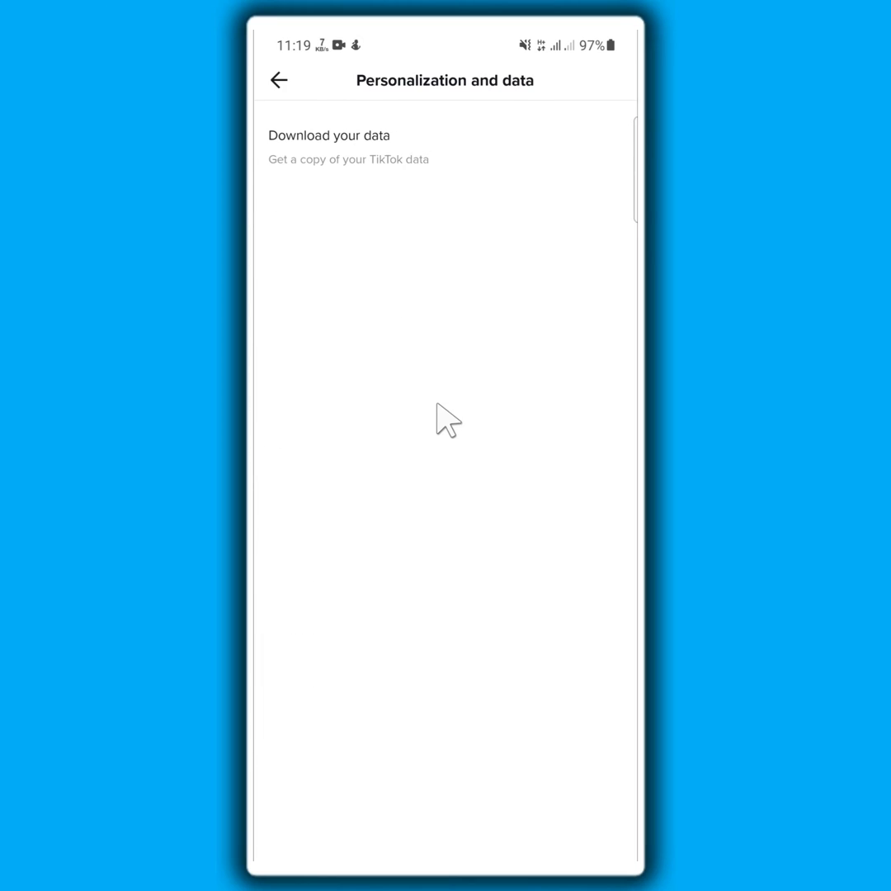
{"action": "mouse_move", "coordinate": [317, 168]}
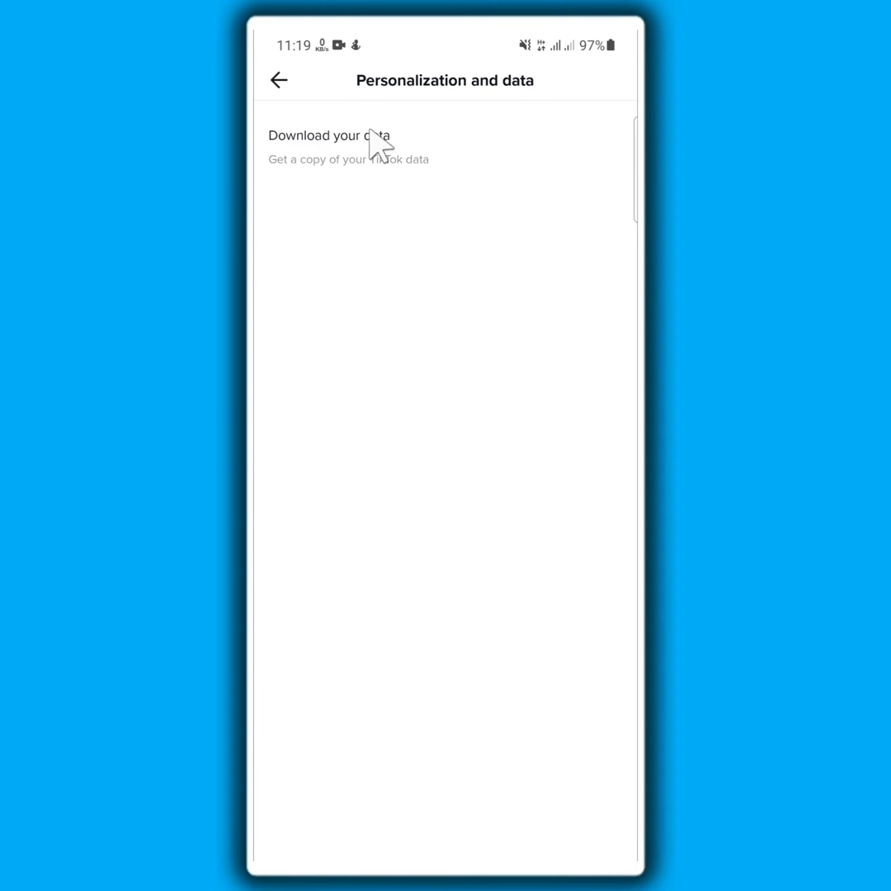
{"action": "left_click", "coordinate": [346, 147]}
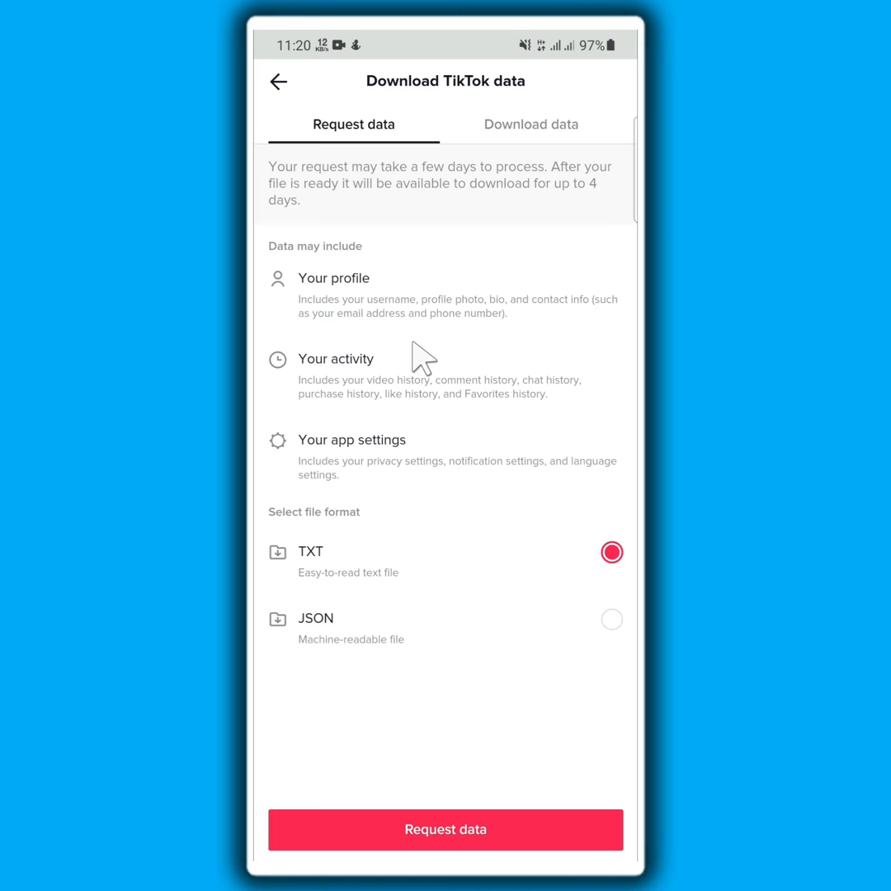
{"action": "mouse_move", "coordinate": [360, 586]}
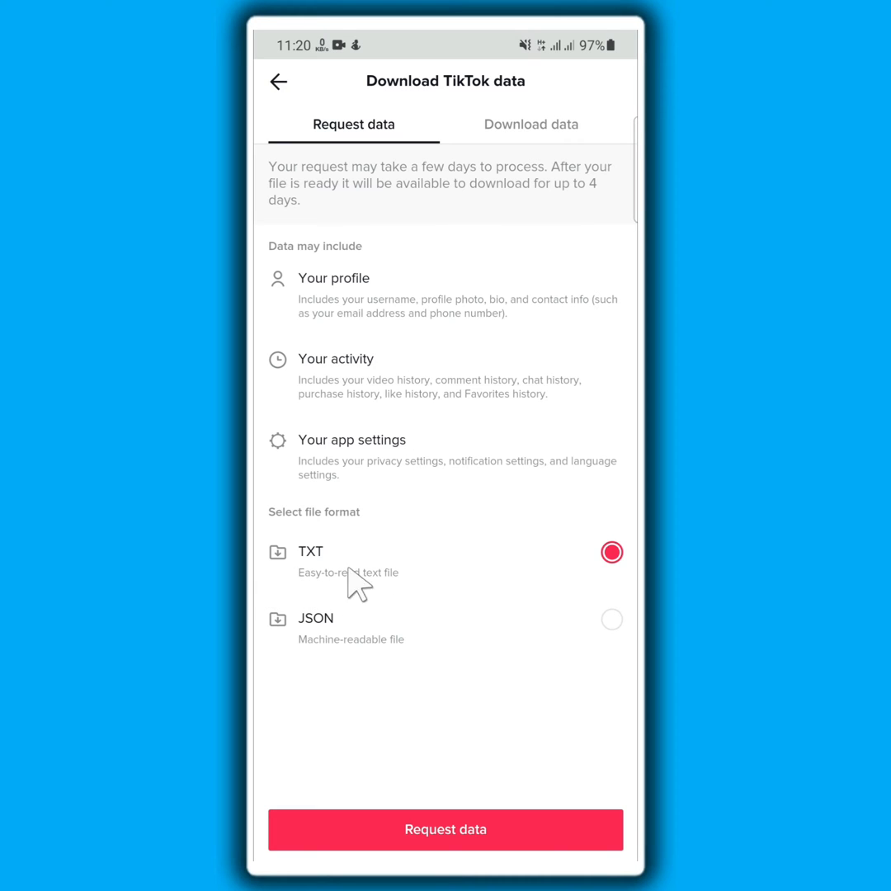
{"action": "mouse_move", "coordinate": [594, 577]}
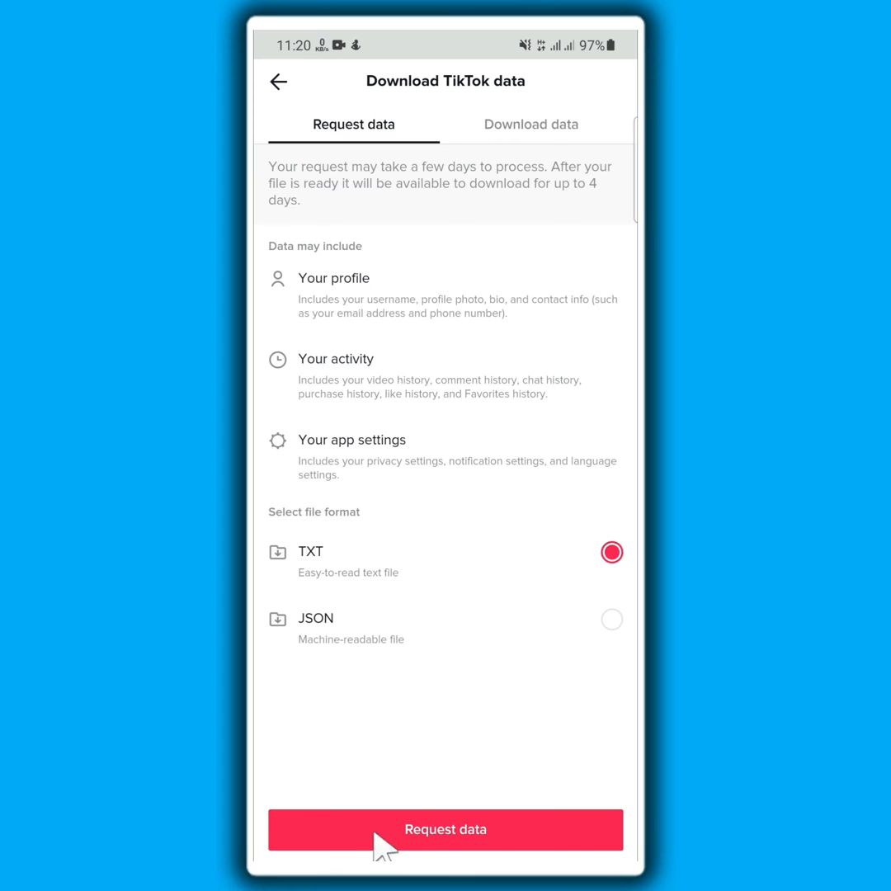
{"action": "mouse_move", "coordinate": [528, 838]}
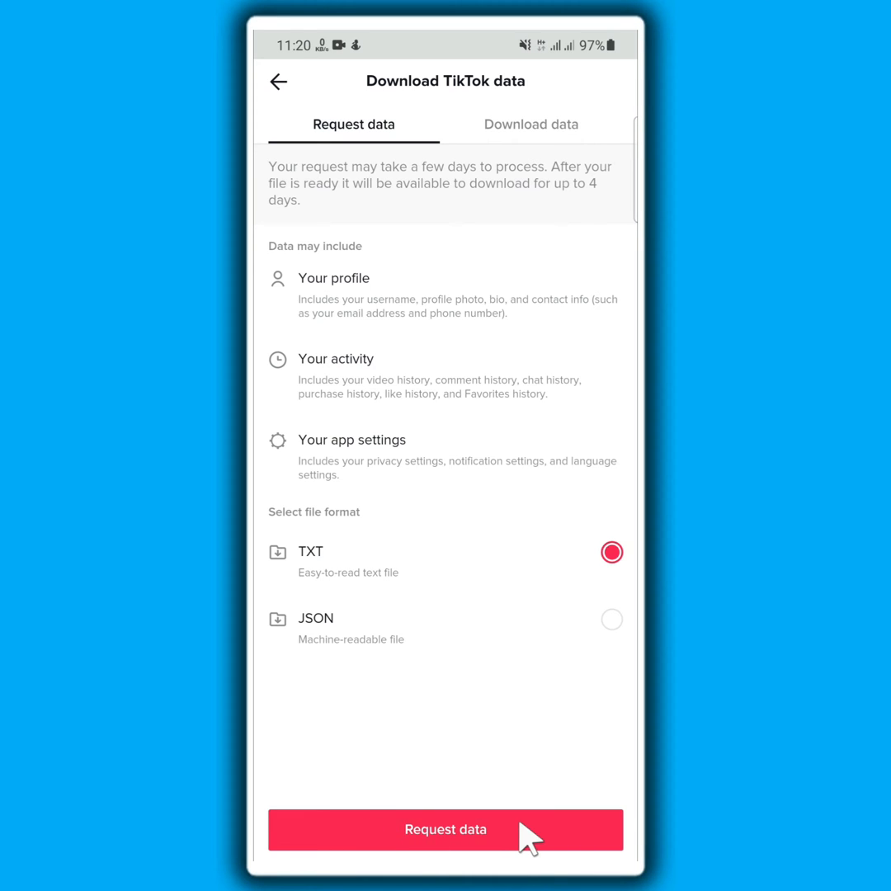
Submit a request for a TXT copy of the account data so it shows as Pending.
{"action": "left_click", "coordinate": [446, 828]}
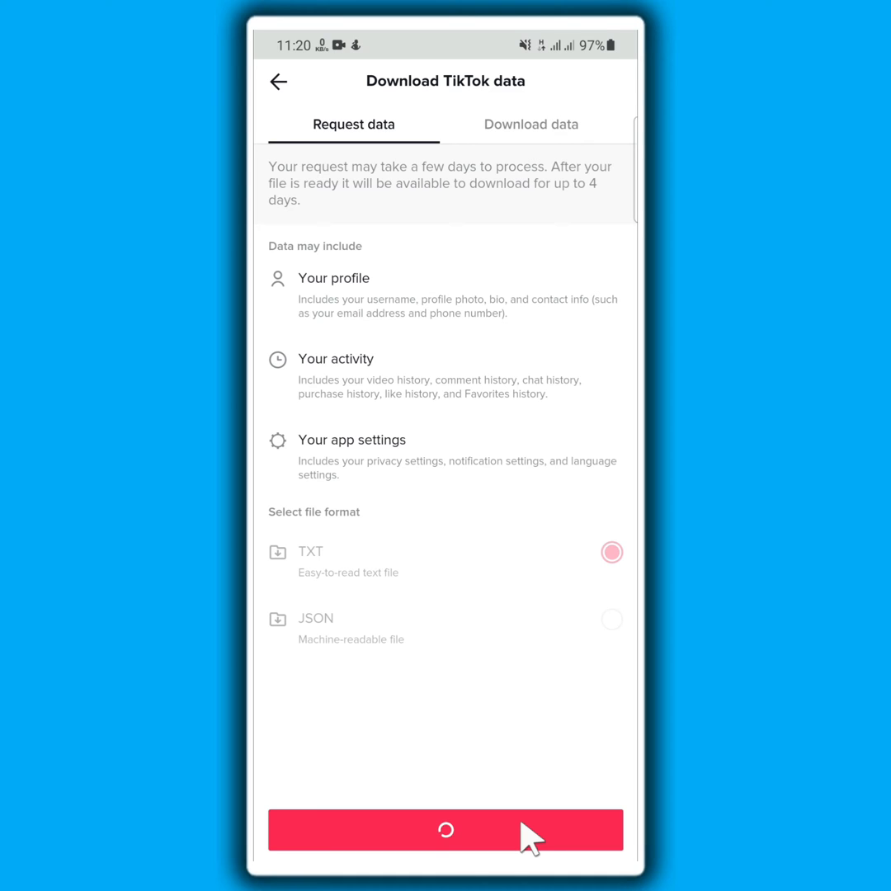
{"action": "left_click", "coordinate": [446, 830]}
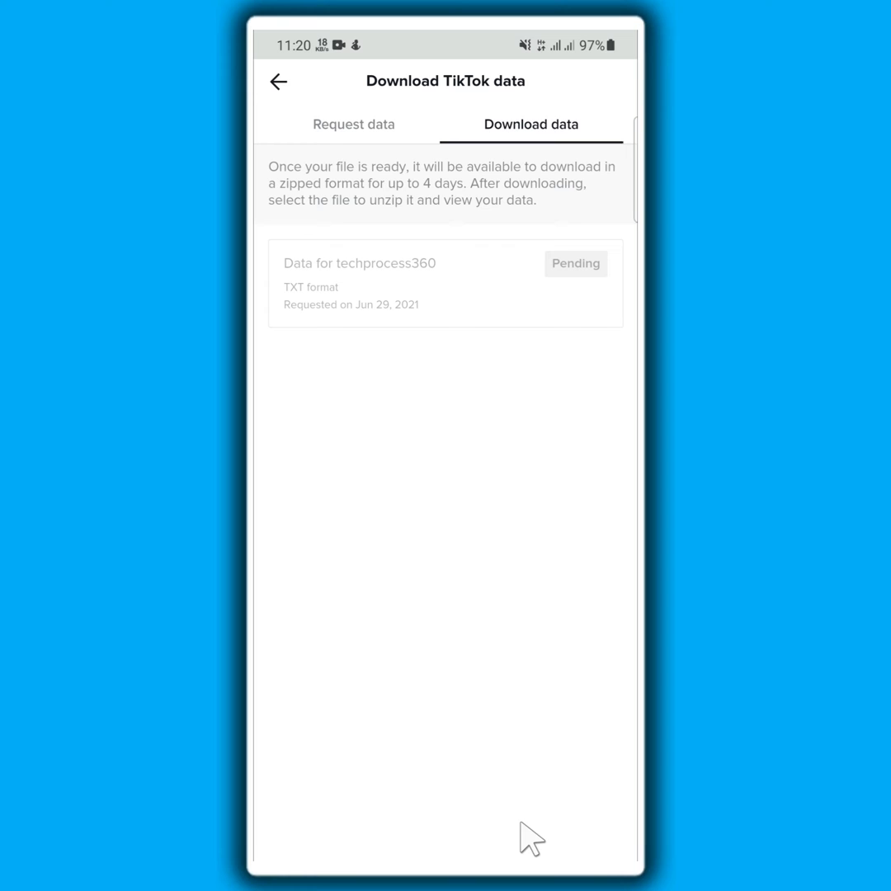
{"action": "mouse_move", "coordinate": [523, 815]}
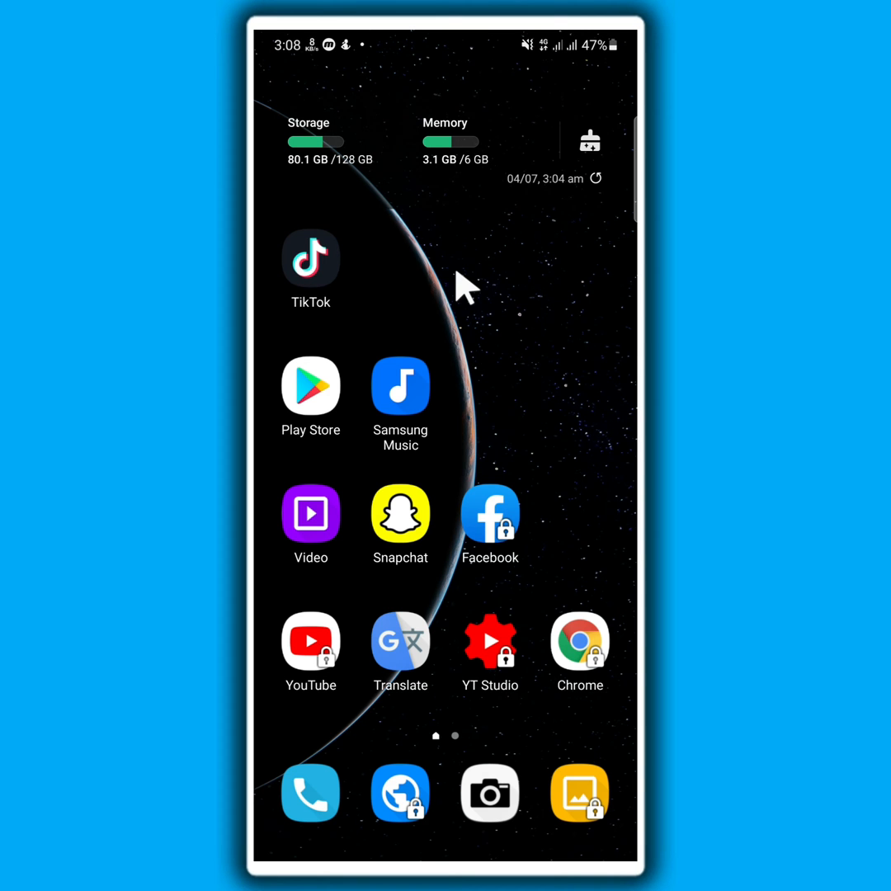
{"action": "mouse_move", "coordinate": [310, 264]}
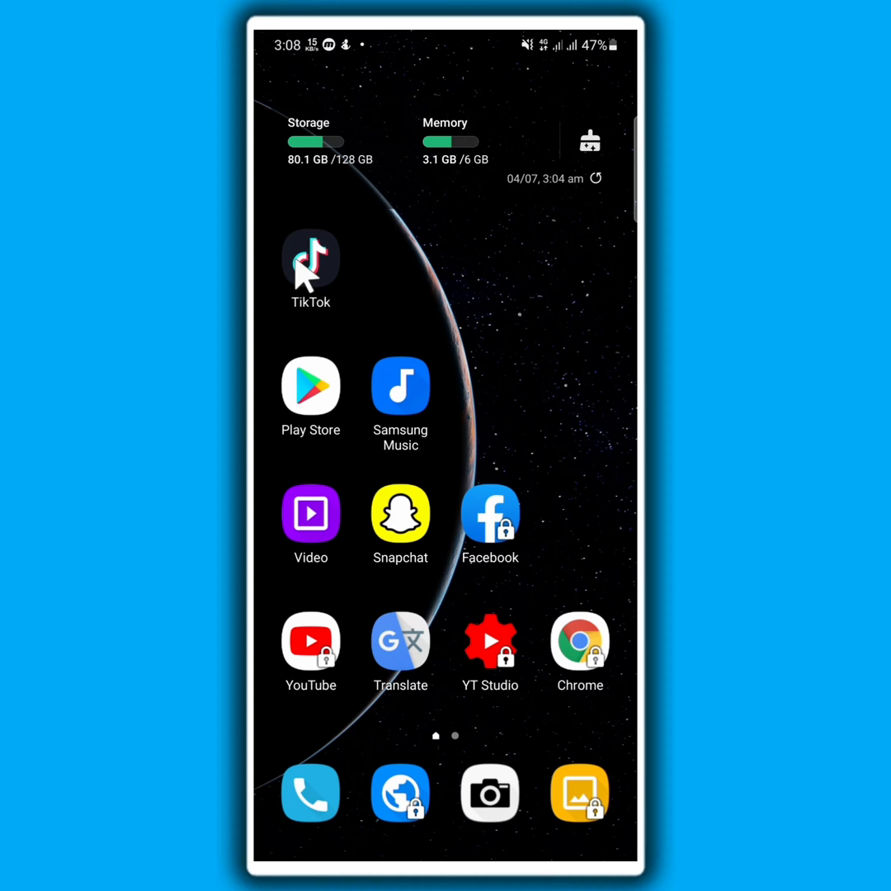
Reopen TikTok, download the ready data file and hand it to Samsung Internet.
{"action": "left_click", "coordinate": [310, 261]}
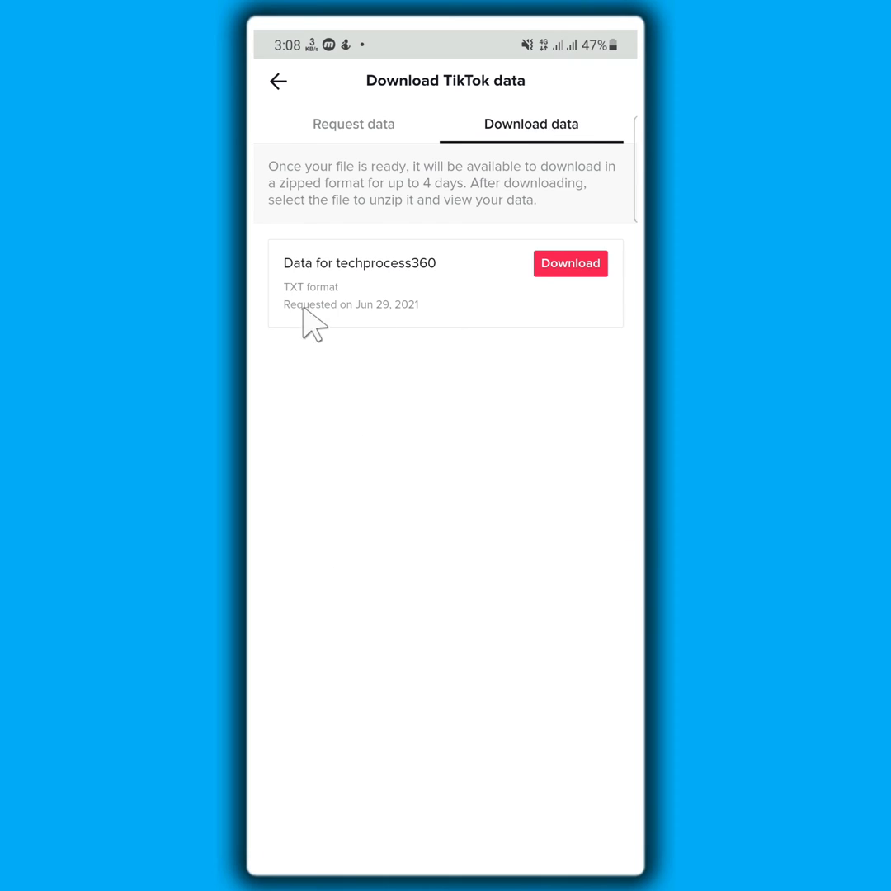
{"action": "mouse_move", "coordinate": [525, 331]}
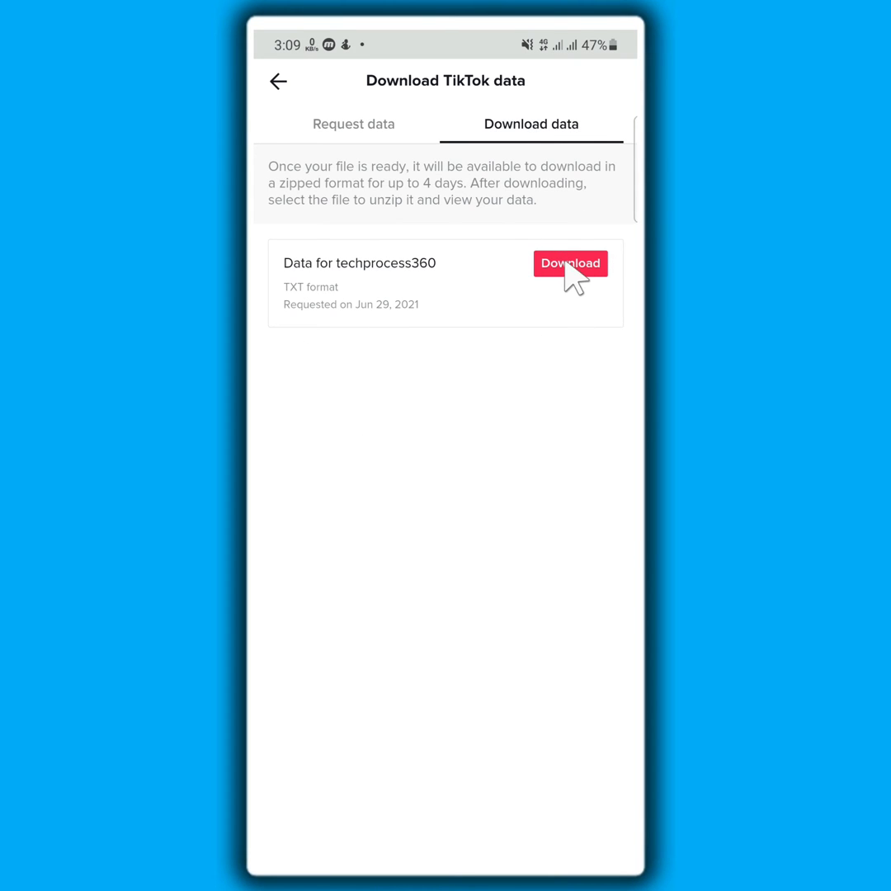
{"action": "left_click", "coordinate": [571, 262]}
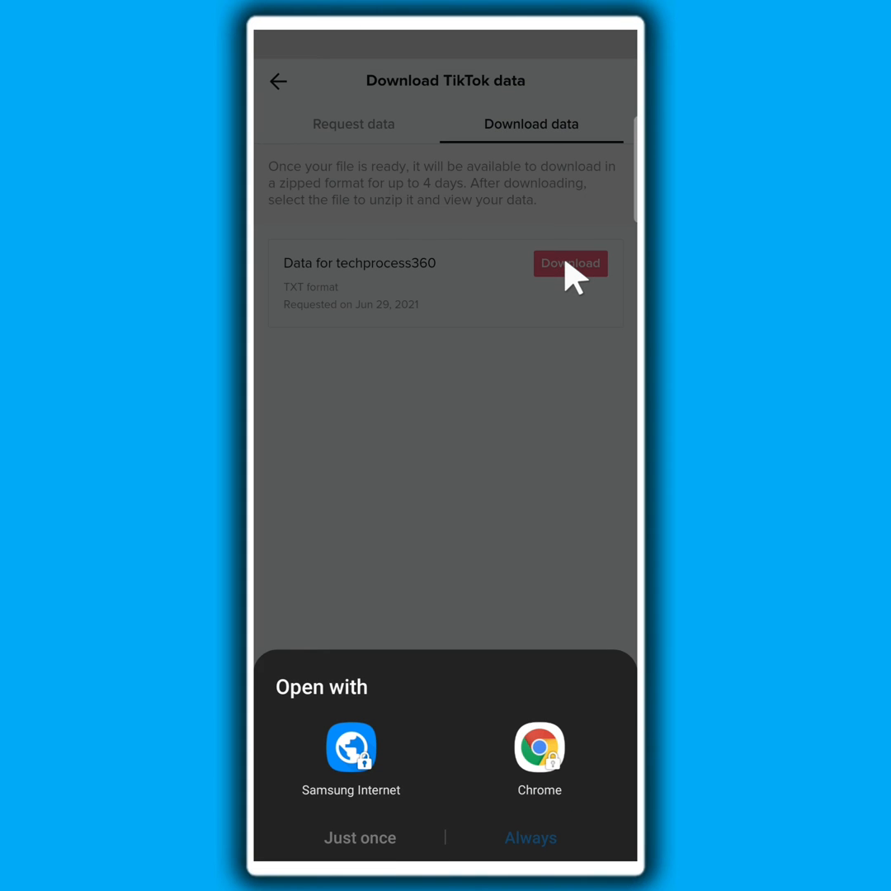
{"action": "mouse_move", "coordinate": [358, 784]}
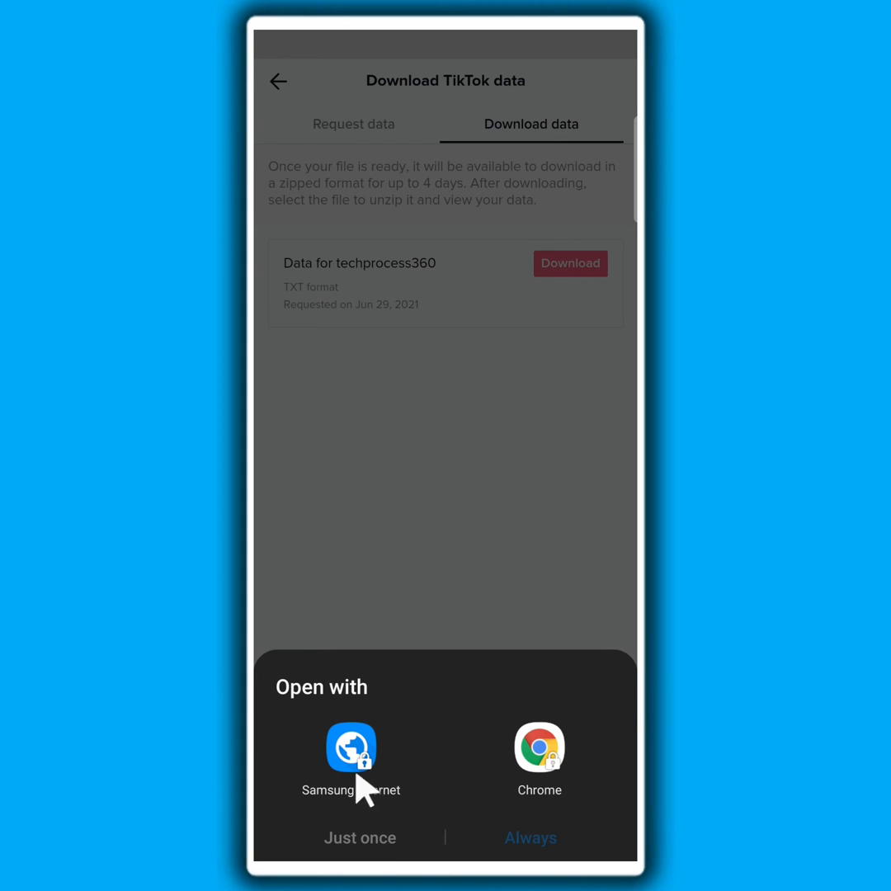
{"action": "left_click", "coordinate": [351, 745]}
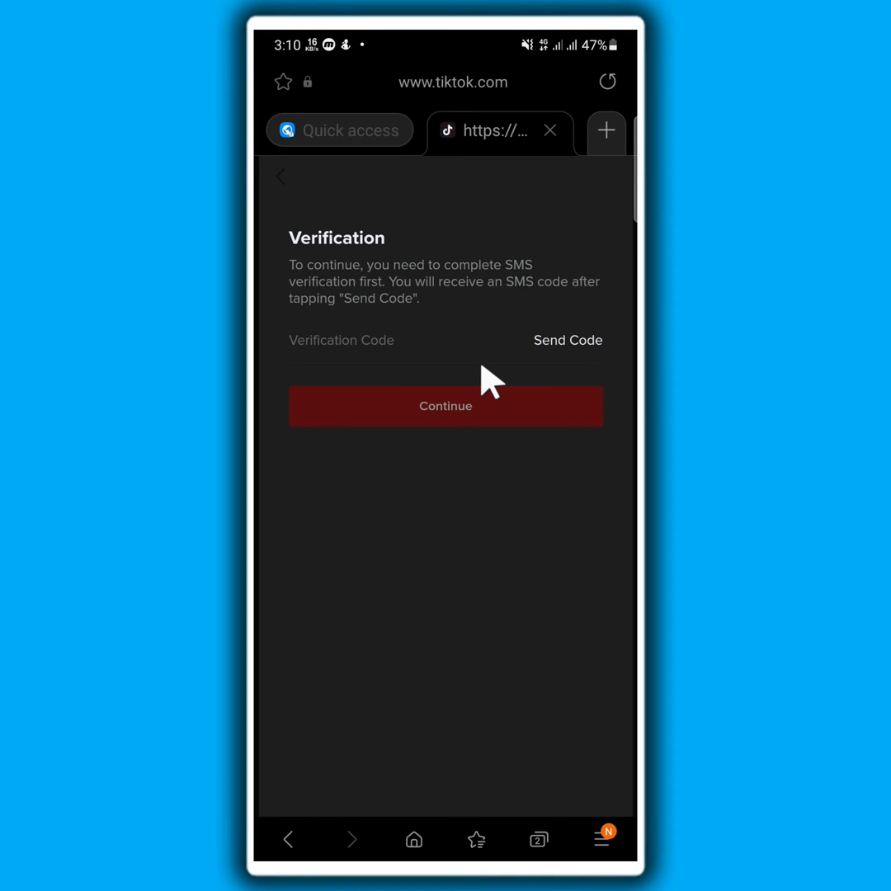
{"action": "mouse_move", "coordinate": [564, 355]}
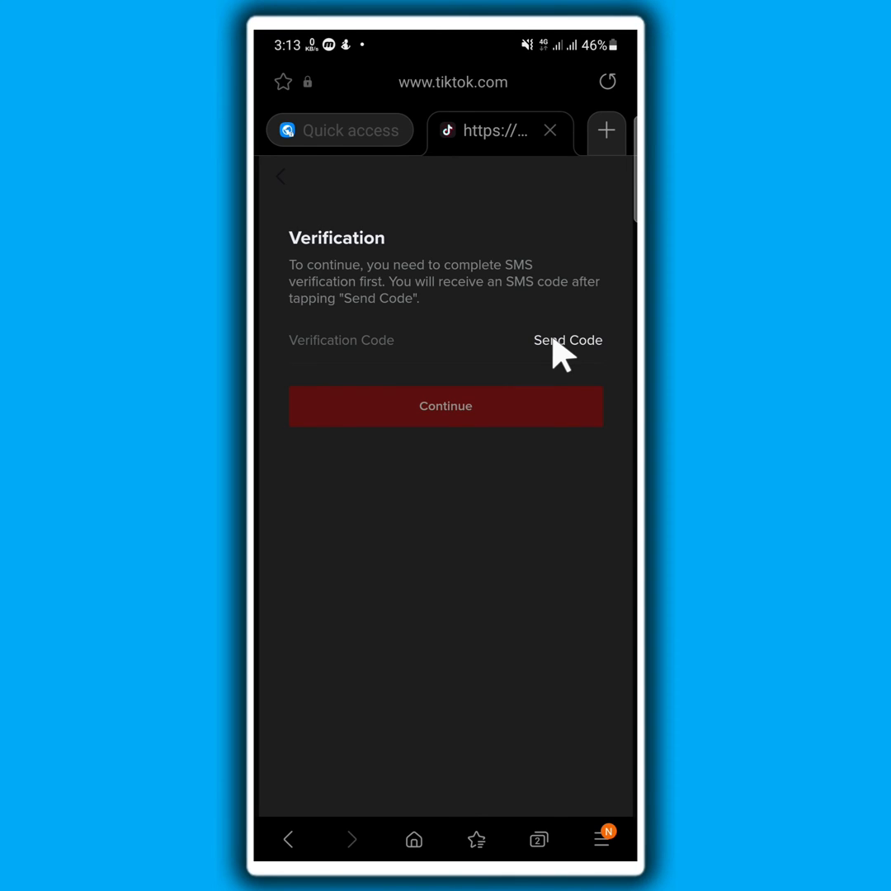
Have an SMS code sent, enter the received code and continue past verification.
{"action": "left_click", "coordinate": [567, 340]}
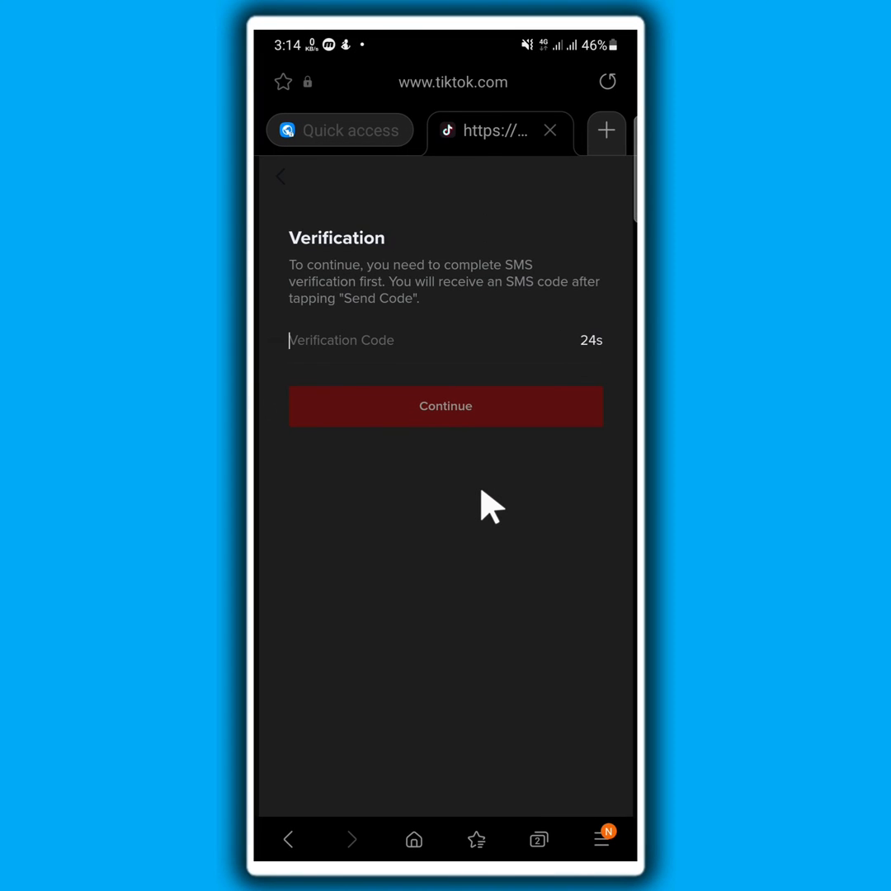
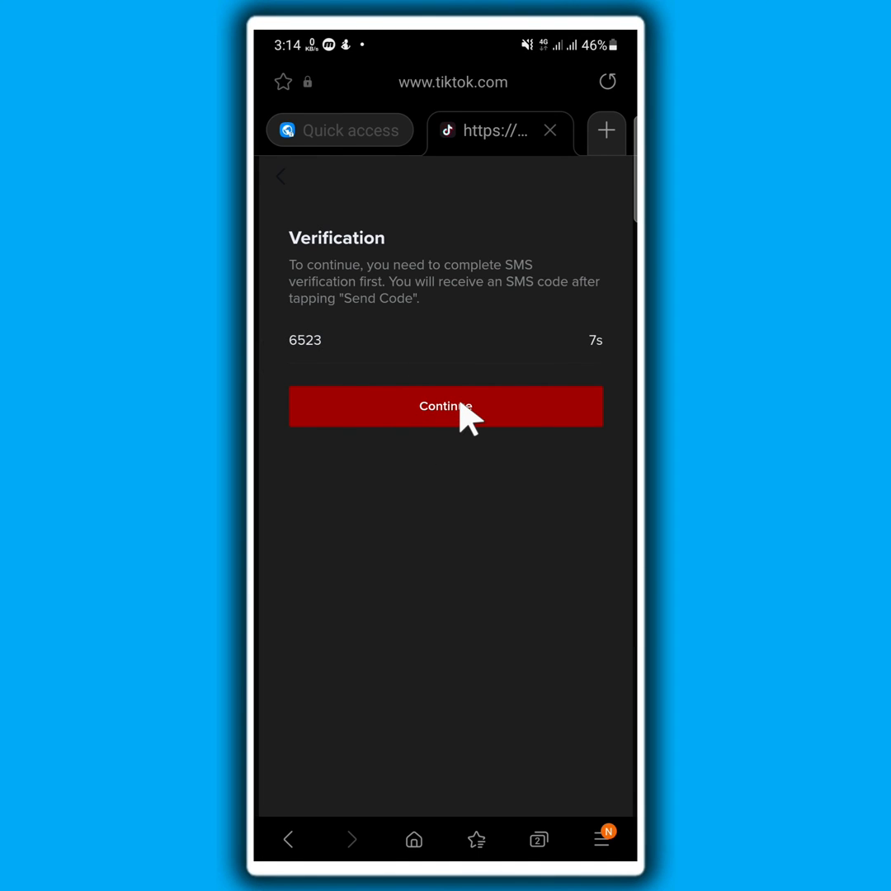
{"action": "left_click", "coordinate": [445, 406]}
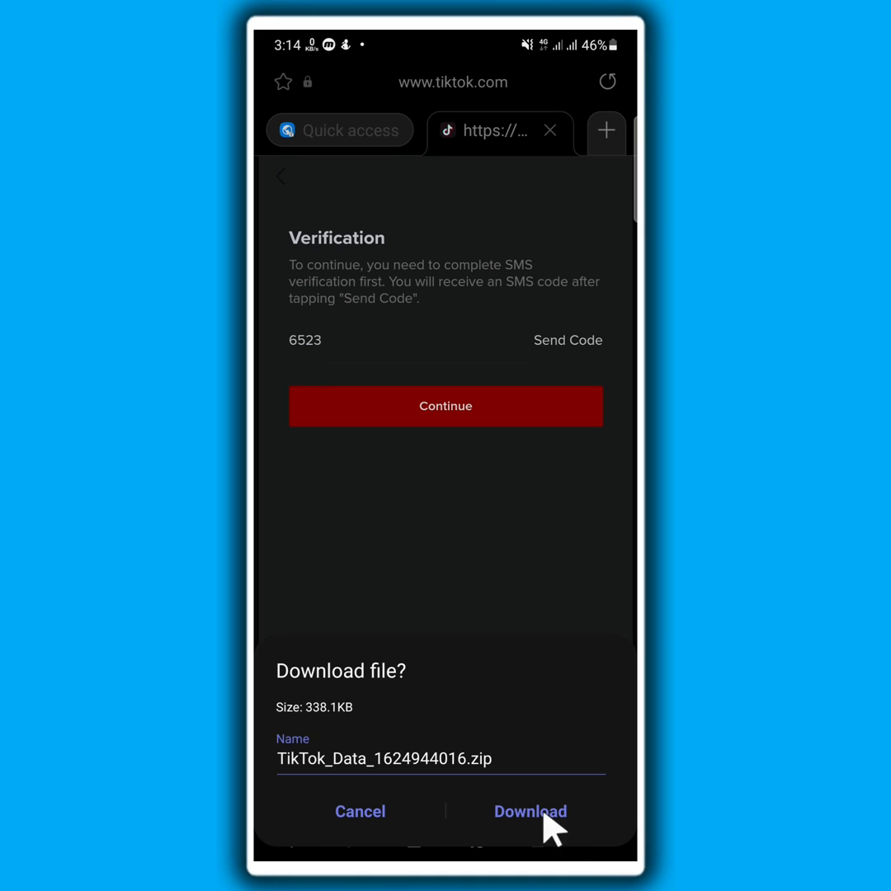
Download TikTok_Data_1624944016.zip to the phone from the Download file? dialog.
{"action": "left_click", "coordinate": [530, 812]}
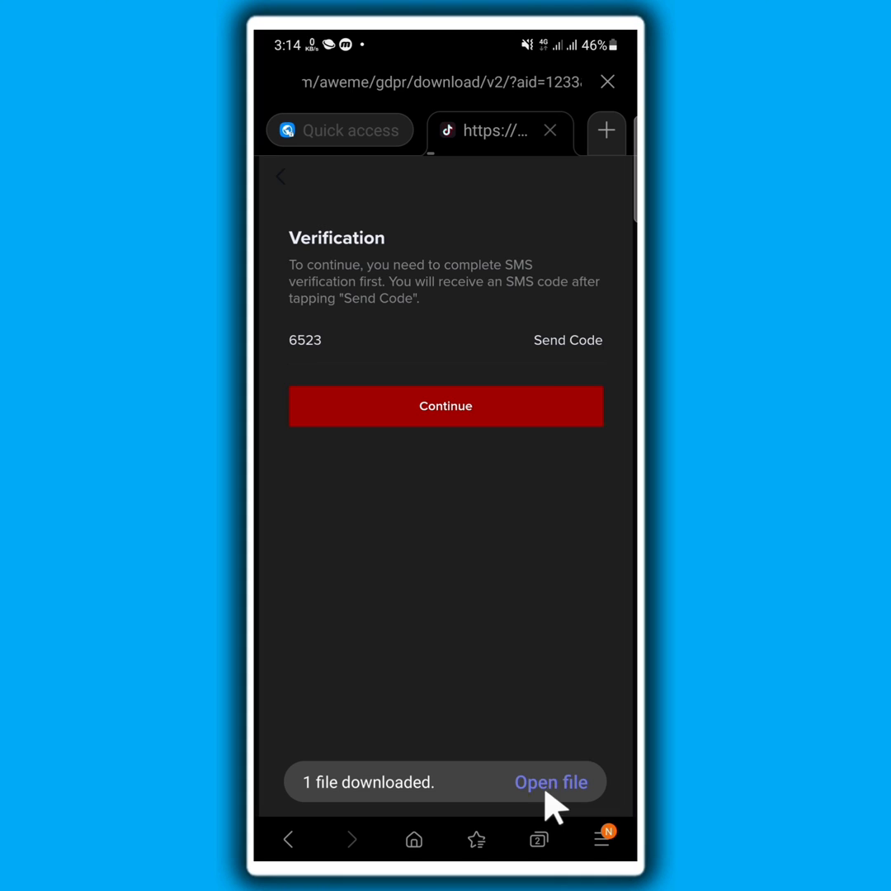
Open the downloaded zip from the notice and unlock My Files to view it.
{"action": "left_click", "coordinate": [551, 782]}
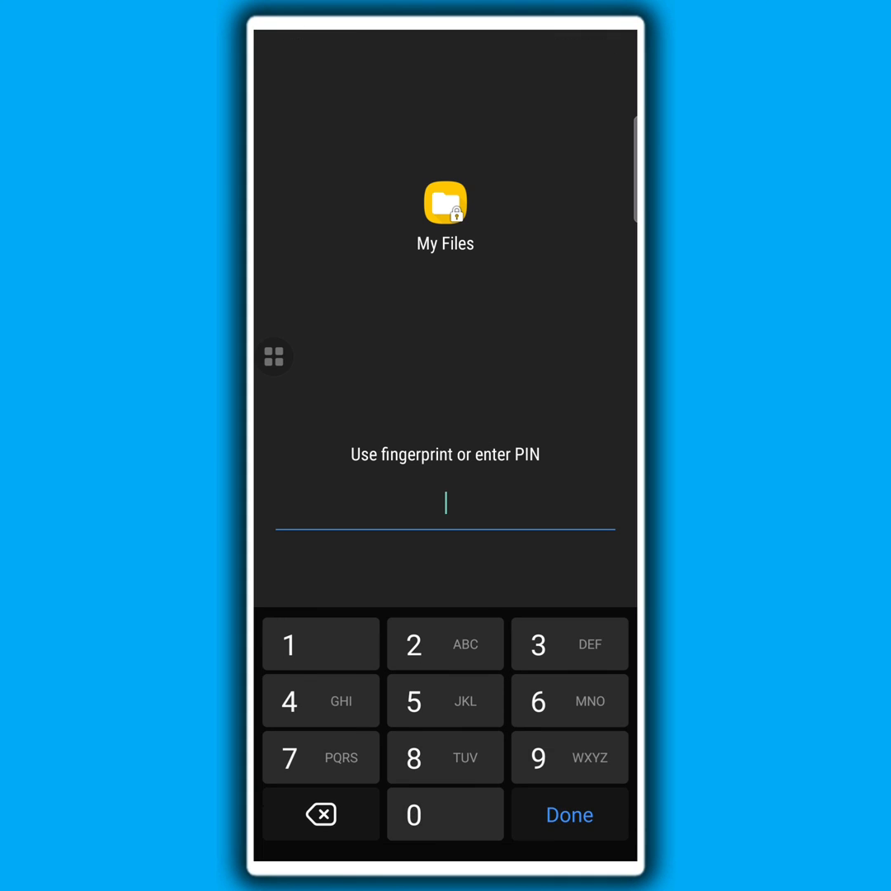
{"action": "left_click", "coordinate": [568, 815]}
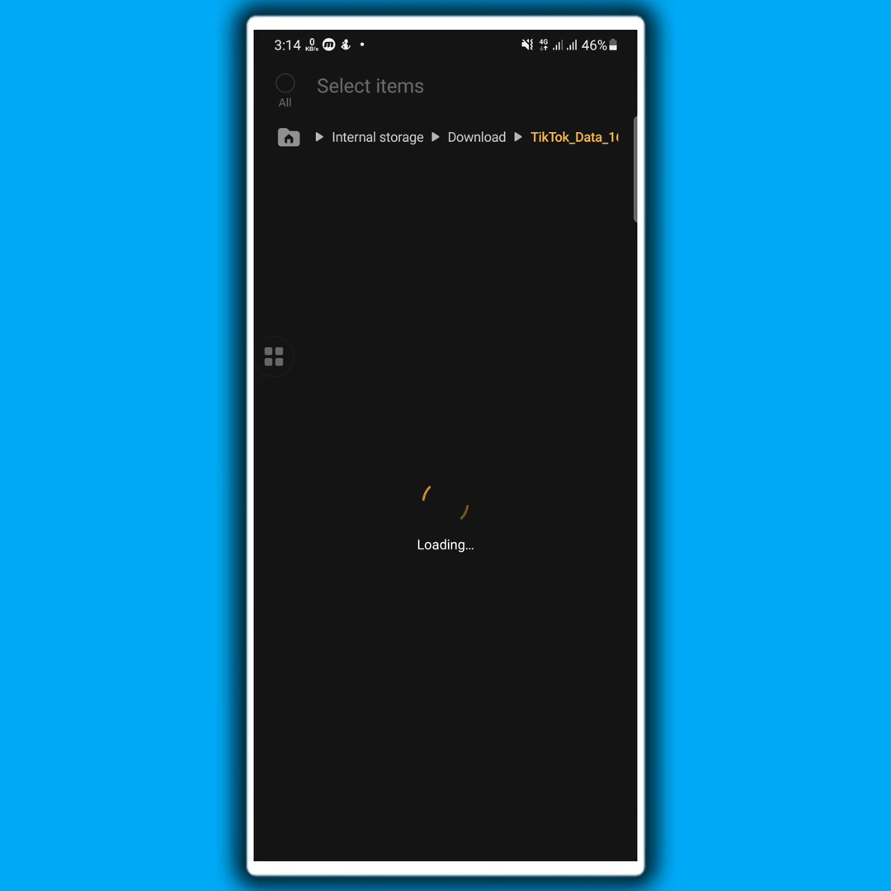